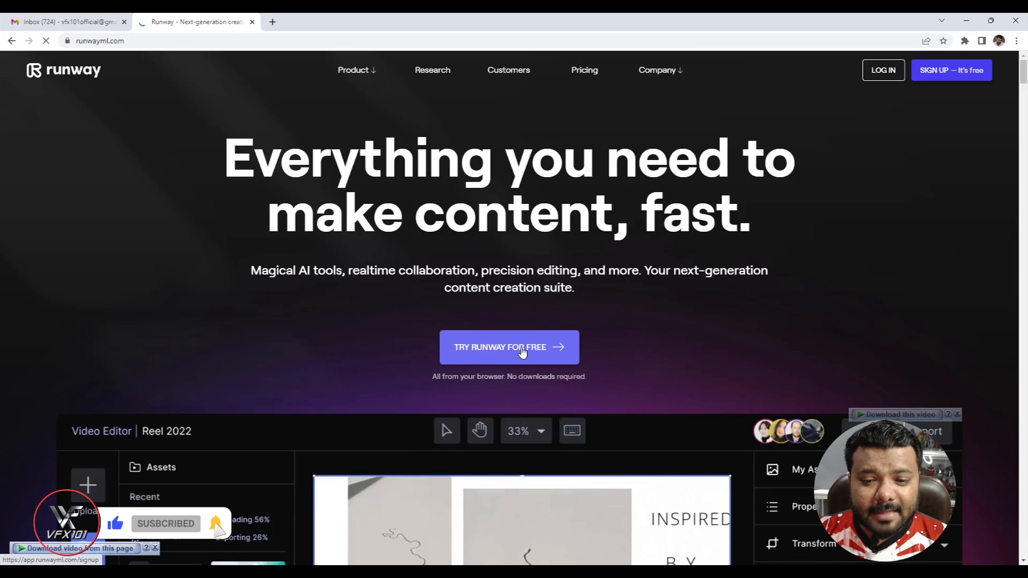
# Step: Enter the Runway app from runwayml.com, landing on the empty Projects dashboard
pyautogui.click(508, 347)
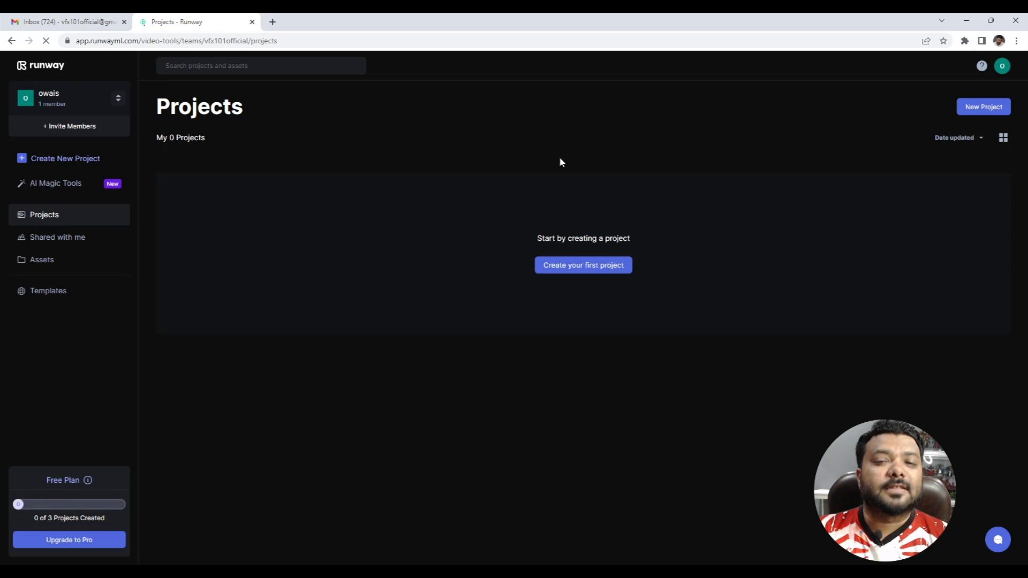
# Step: Create a first project using Inpainting under Magic Tools, loading the desert drone clip
pyautogui.click(583, 265)
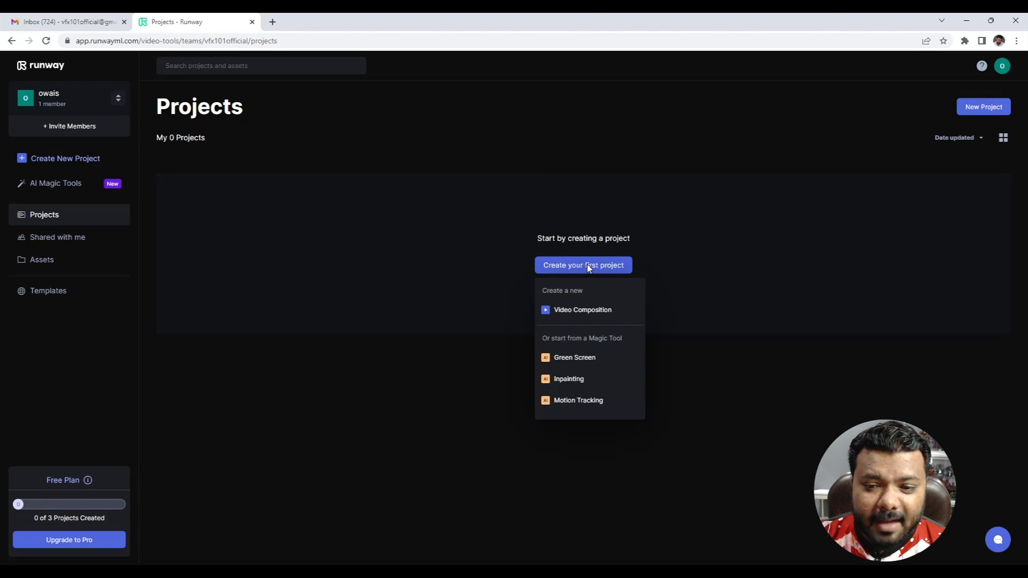
pyautogui.moveTo(570, 296)
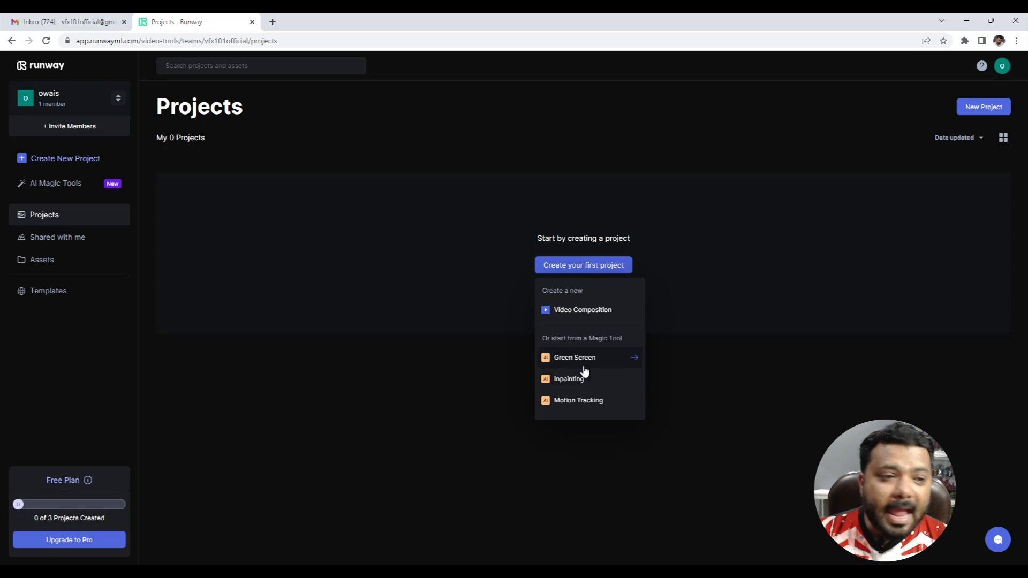
pyautogui.click(569, 379)
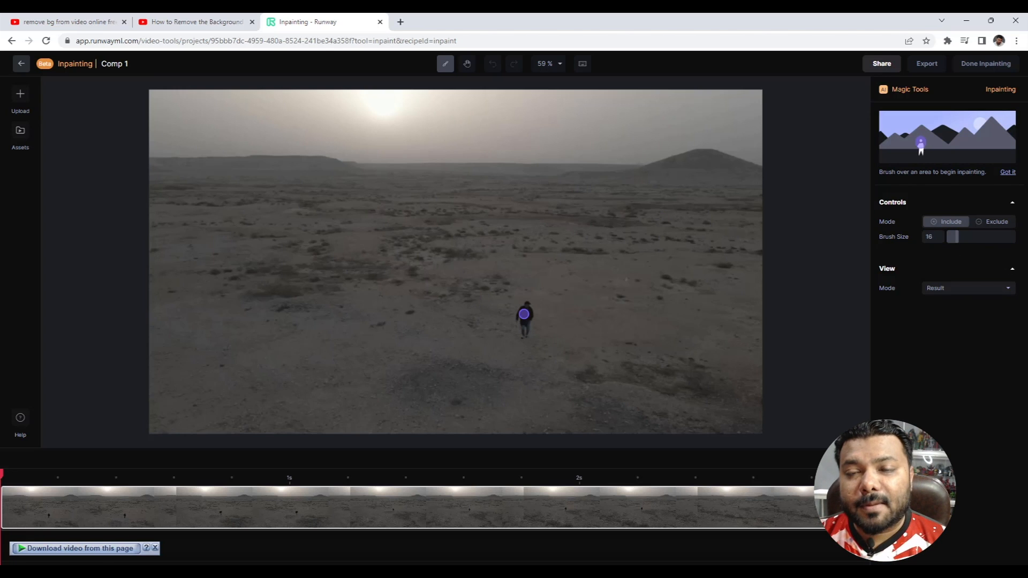
# Step: Paint over the walking person with the Include brush so only empty desert remains
pyautogui.moveTo(953, 237); pyautogui.dragTo(964, 236)
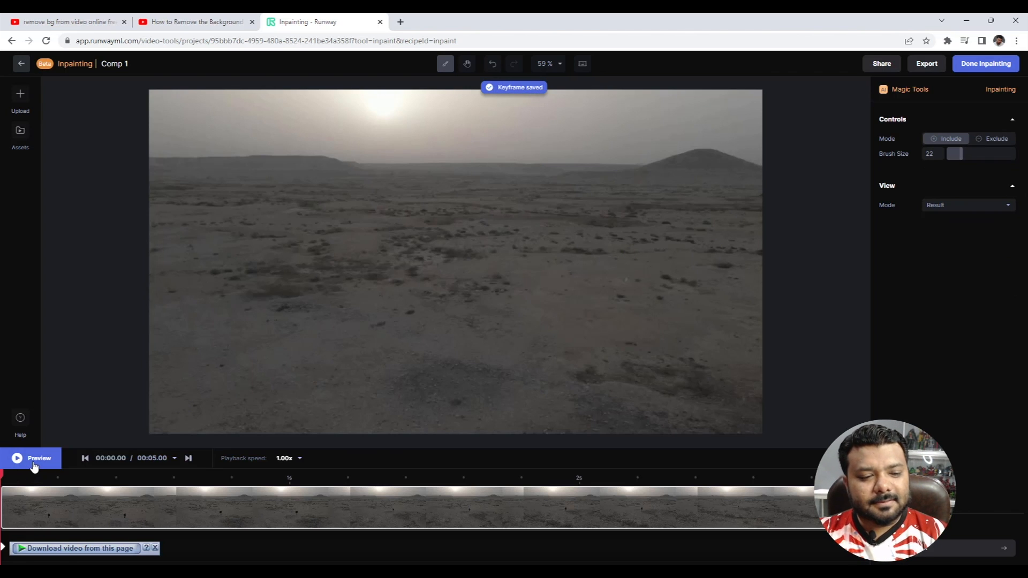
# Step: Preview the inpainted clip up to about 2.2 s, where a faint trace of the person remains
pyautogui.click(31, 459)
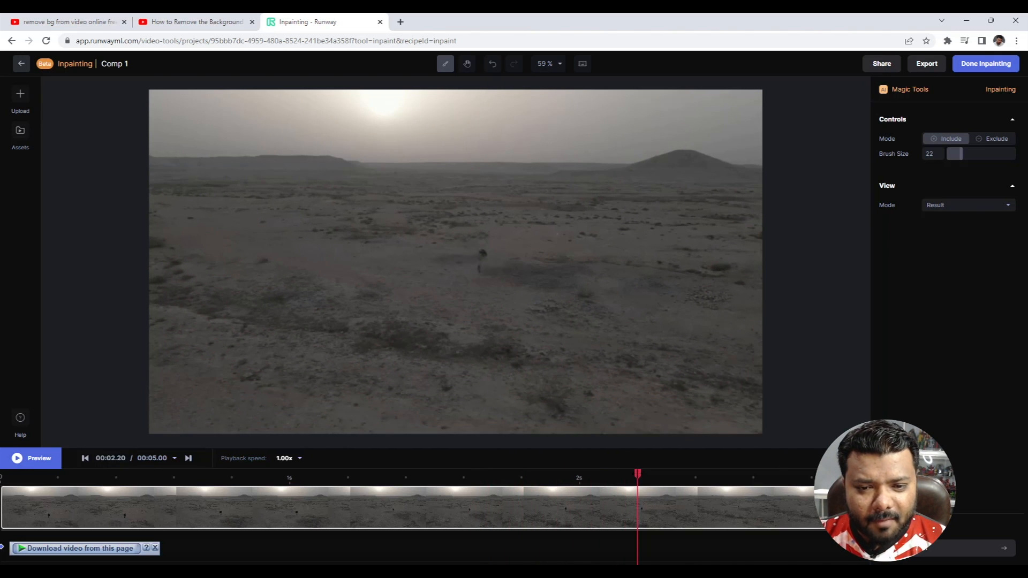
# Step: Touch up the leftover trace at 2.2 s and replay to confirm clean desert through 3 s
pyautogui.click(482, 259)
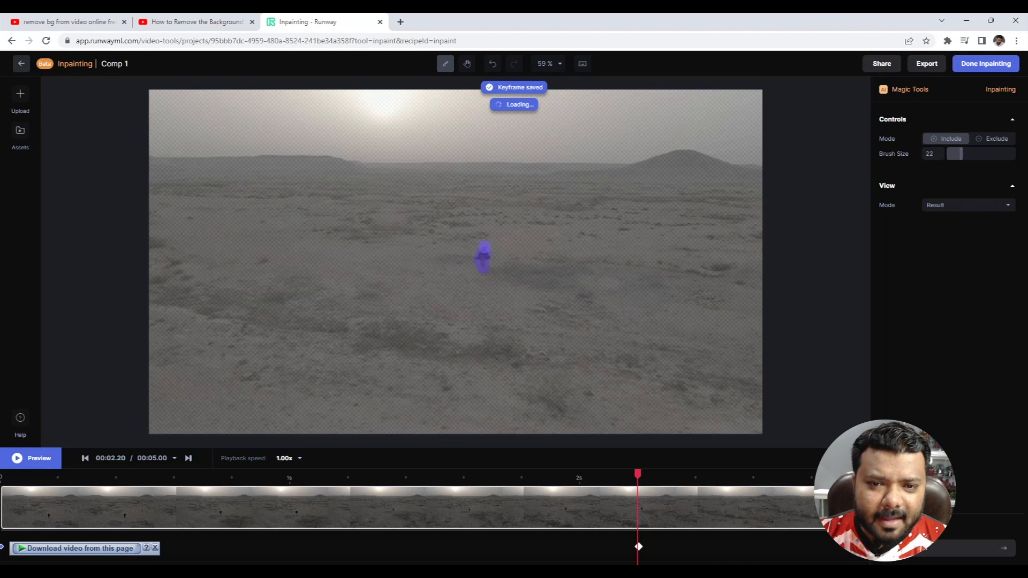
pyautogui.click(31, 457)
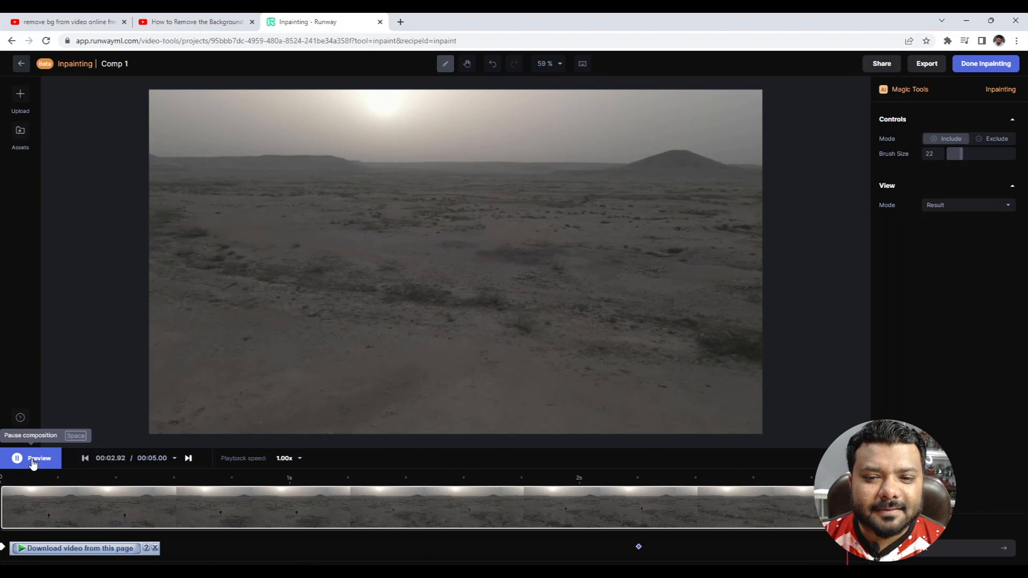
pyautogui.click(30, 457)
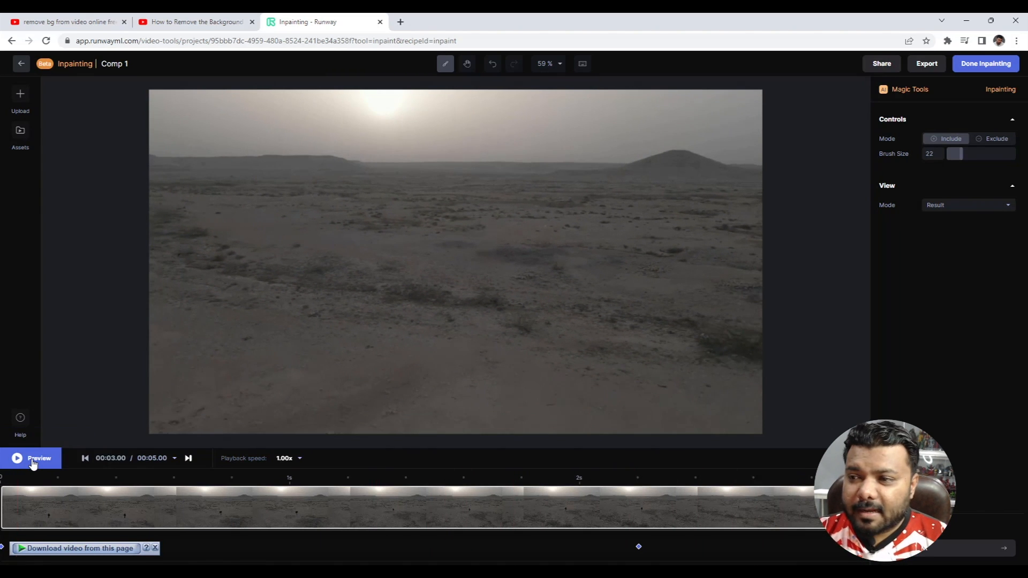
pyautogui.click(31, 458)
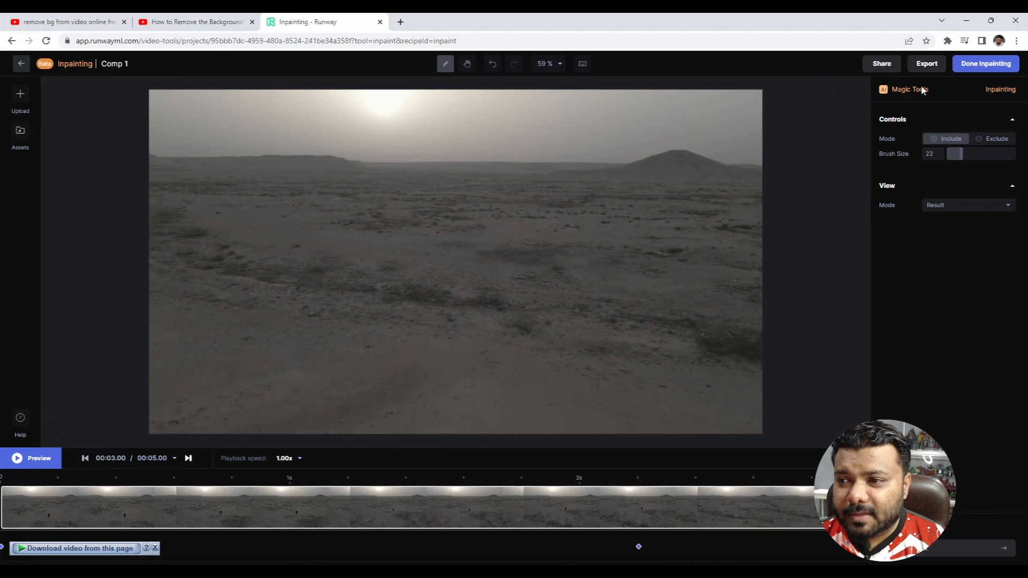
# Step: Finish inpainting via 'Done Inpainting', returning the cleaned clip to the editor timeline
pyautogui.click(986, 63)
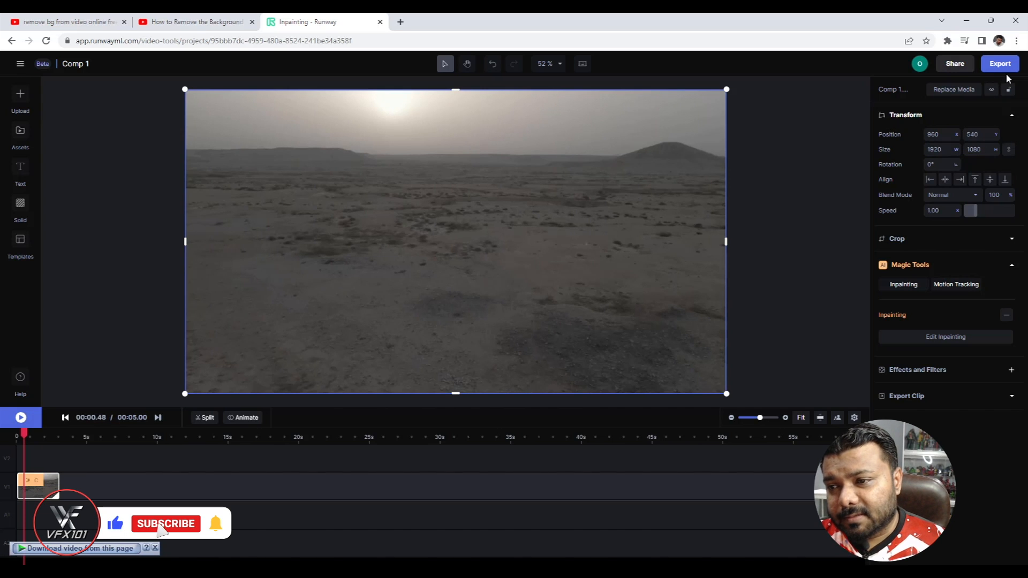
# Step: Export the composition as Comp 1 720p.mp4 and download it from Assets
pyautogui.click(1000, 63)
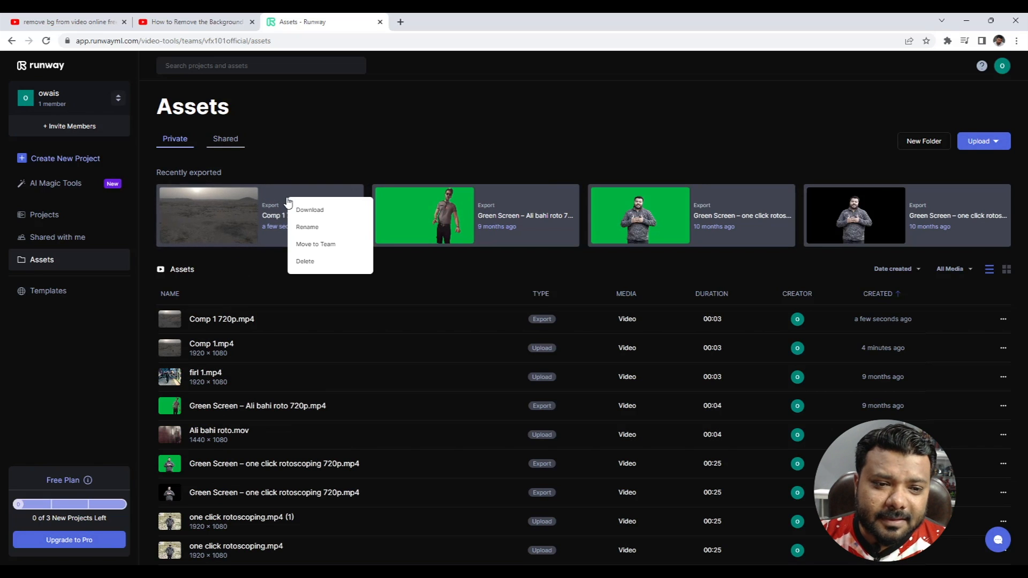
pyautogui.click(327, 215)
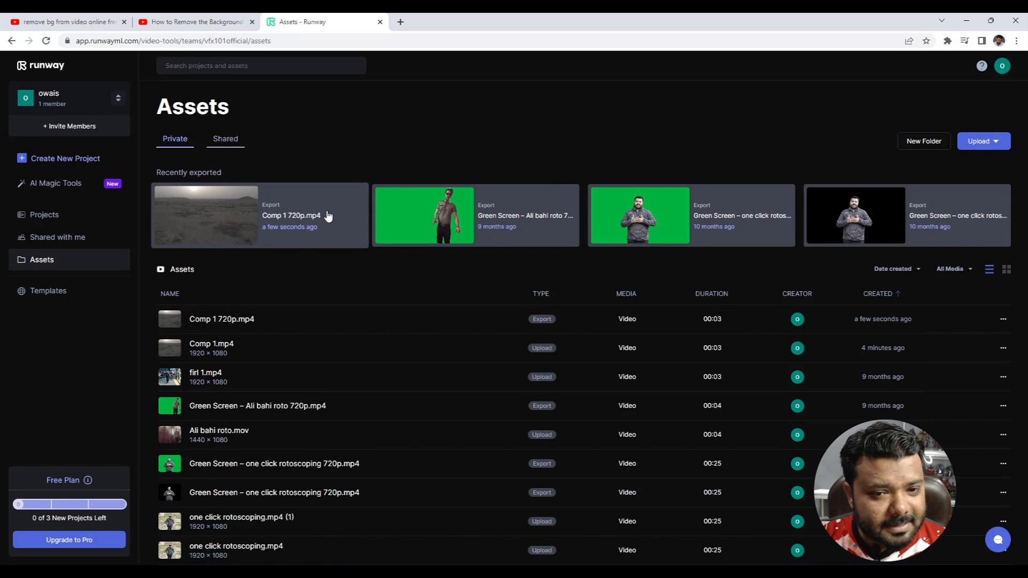